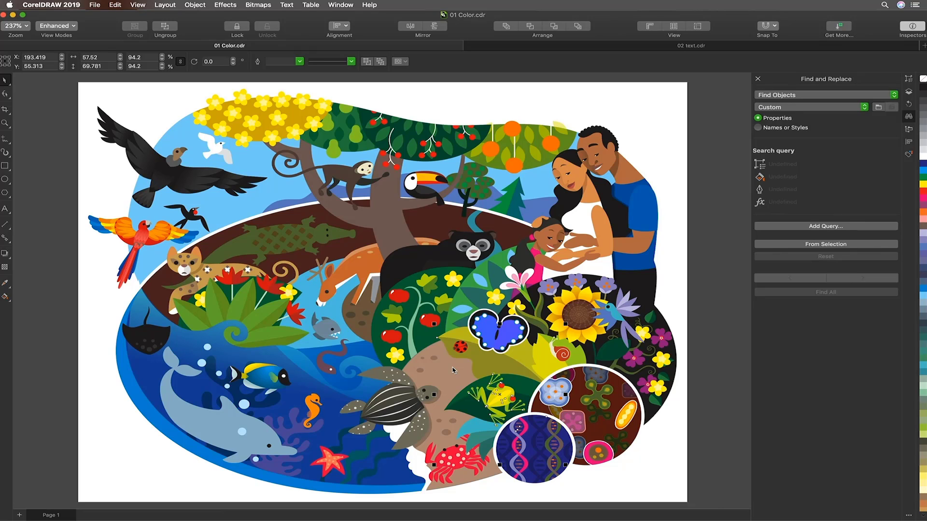
mouse_move(870, 173)
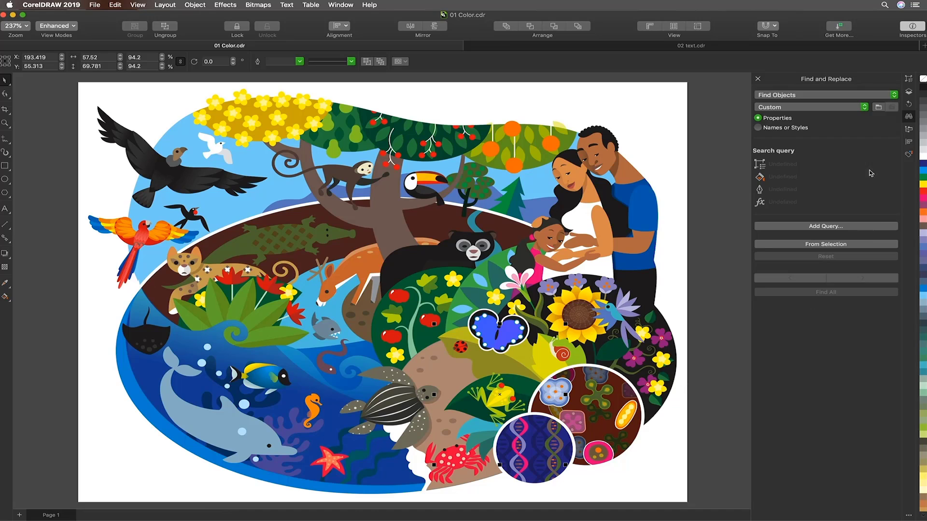
mouse_move(309, 122)
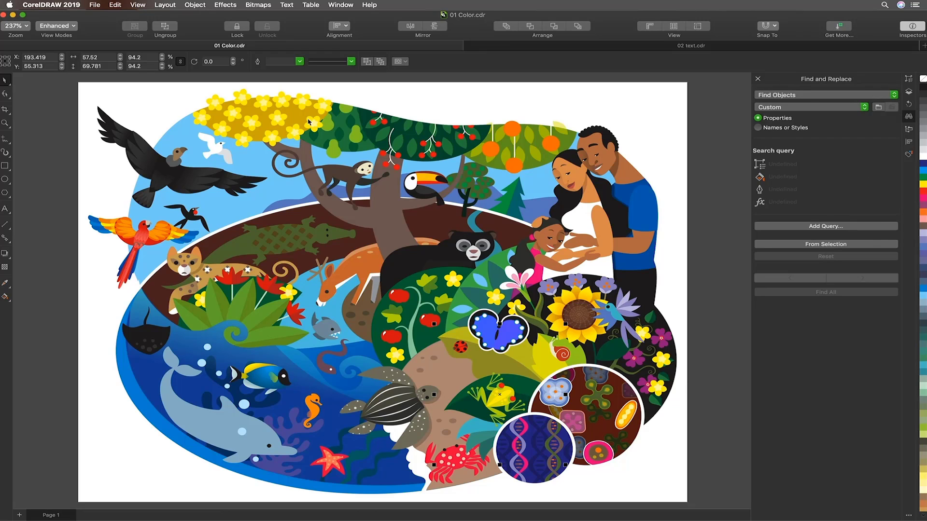
Step: Sample one yellow flower, build a query From Selection and Find All matching objects
left_click(301, 102)
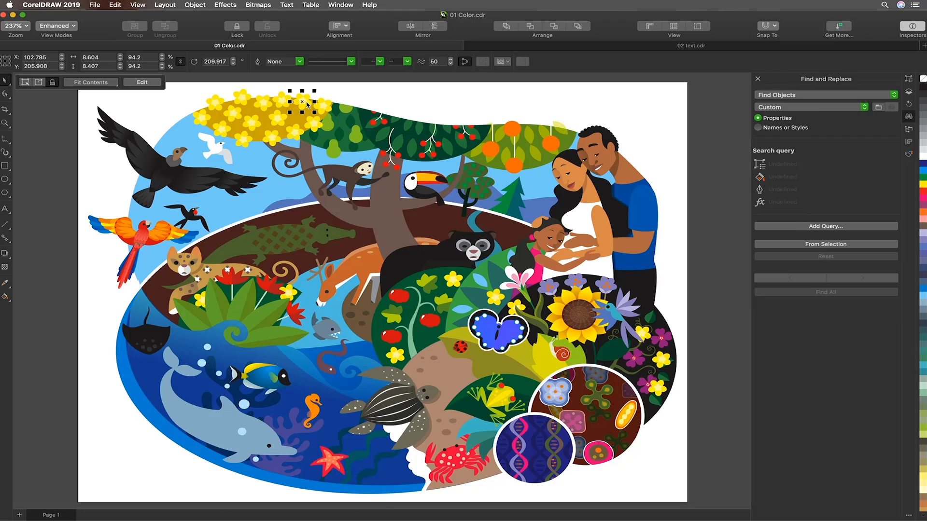
mouse_move(315, 135)
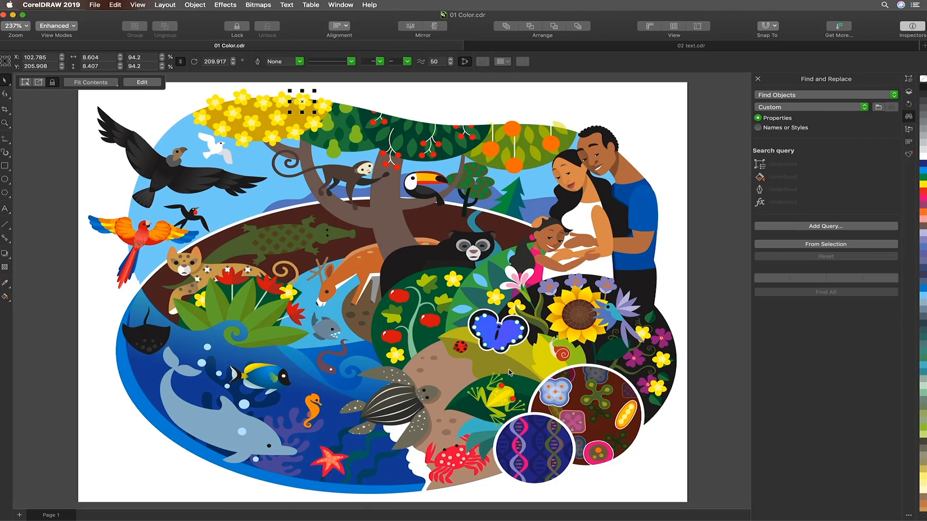
mouse_move(781, 255)
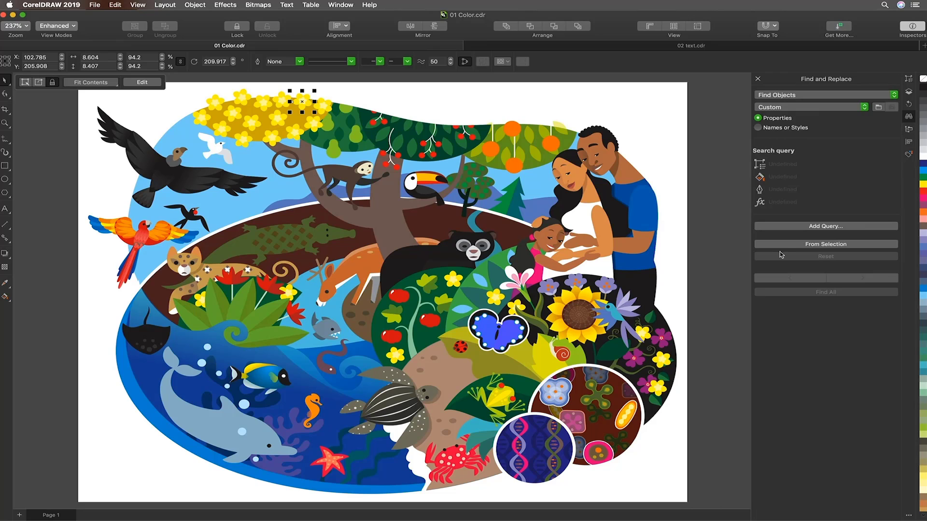
mouse_move(784, 248)
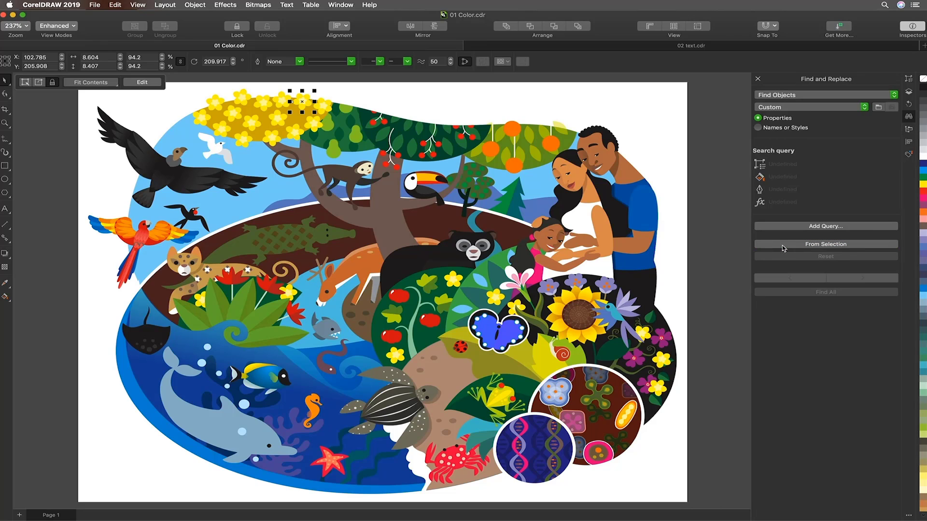
left_click(825, 243)
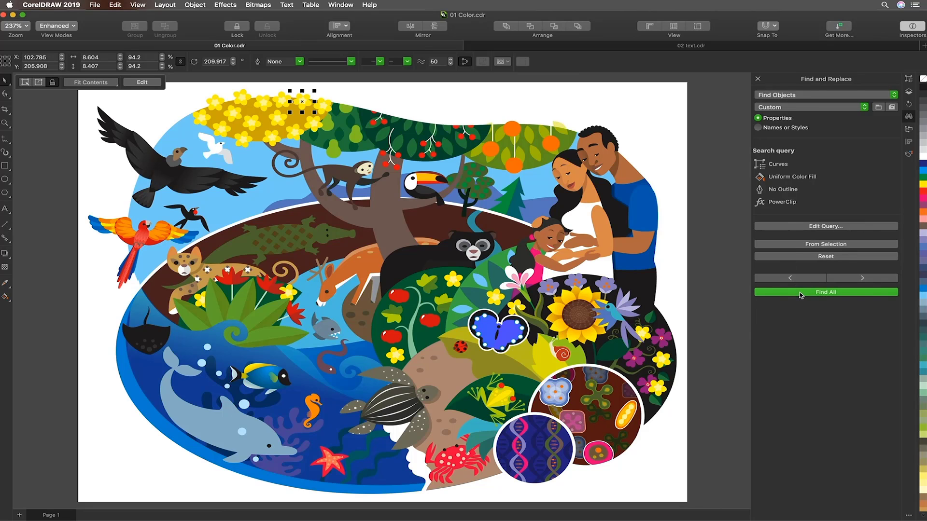
left_click(825, 291)
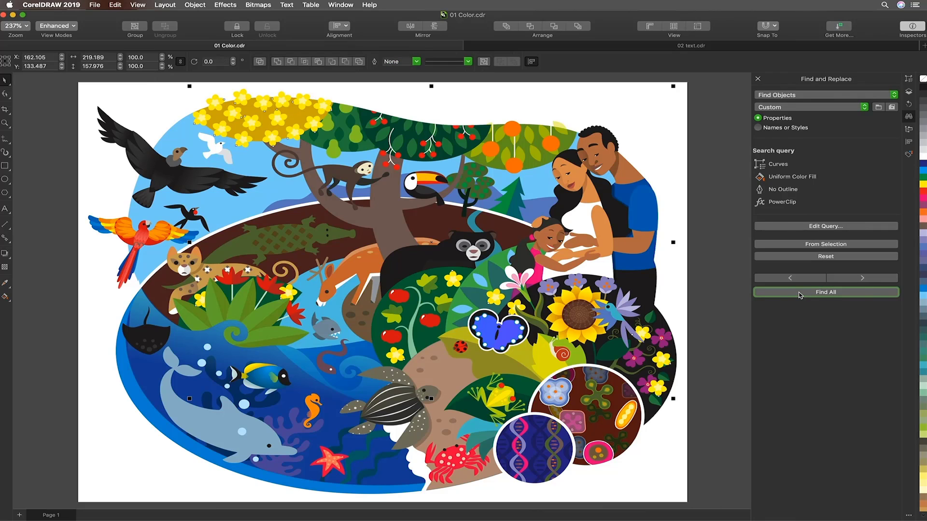
mouse_move(717, 285)
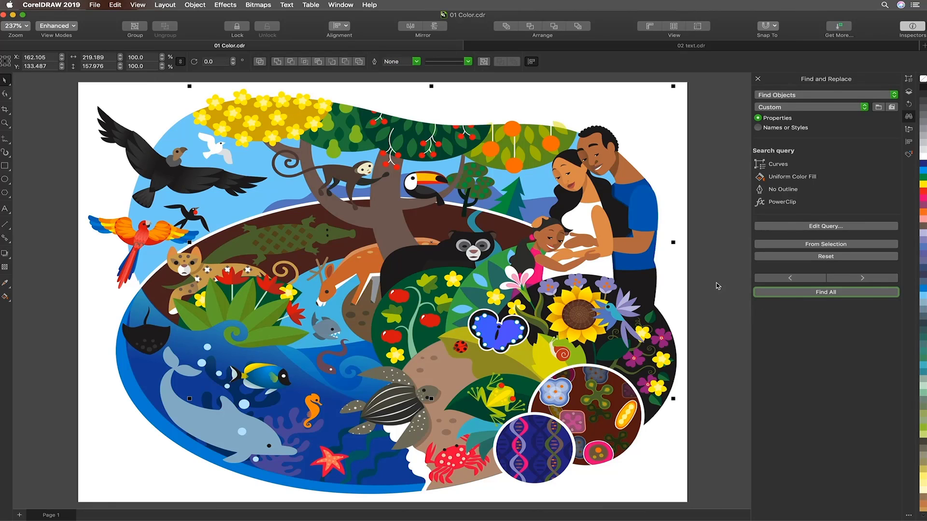
mouse_move(823, 222)
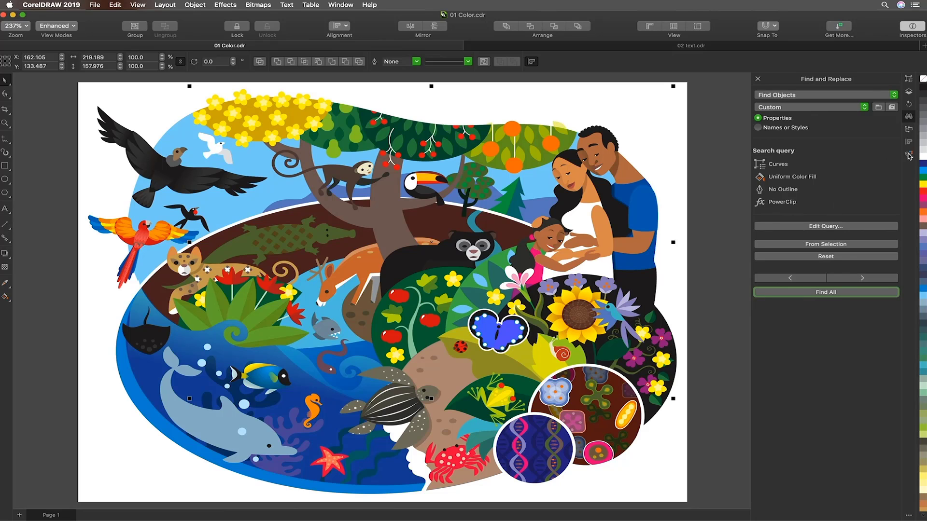
Step: Create color styles from the found flowers' fill and outline and select their harmony
left_click(905, 154)
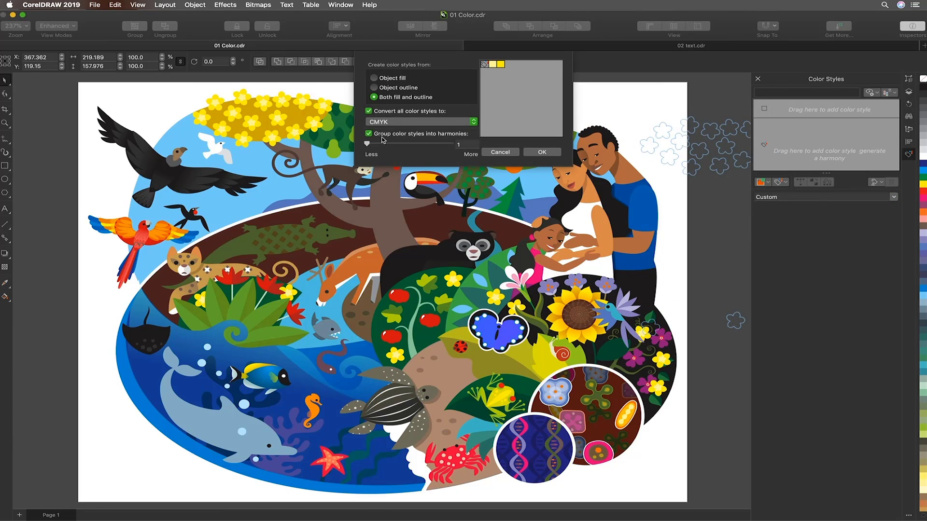
mouse_move(543, 161)
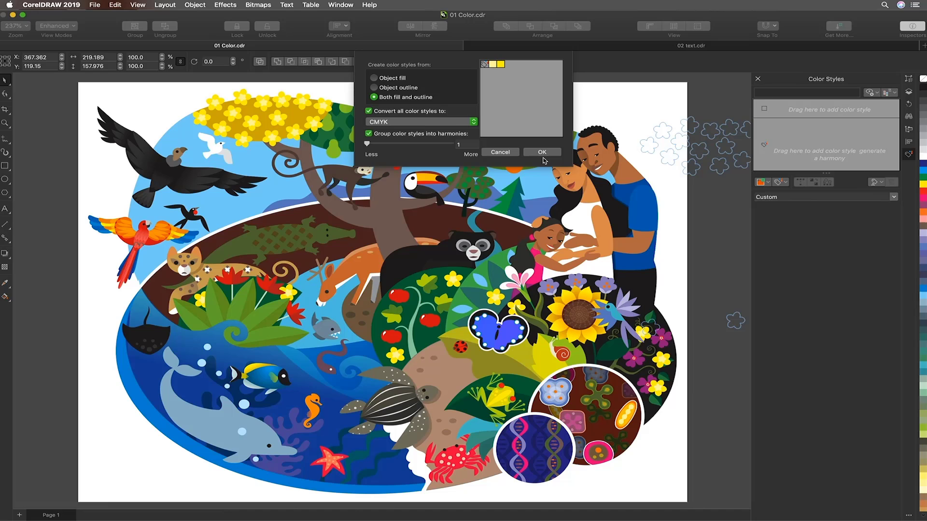
left_click(542, 152)
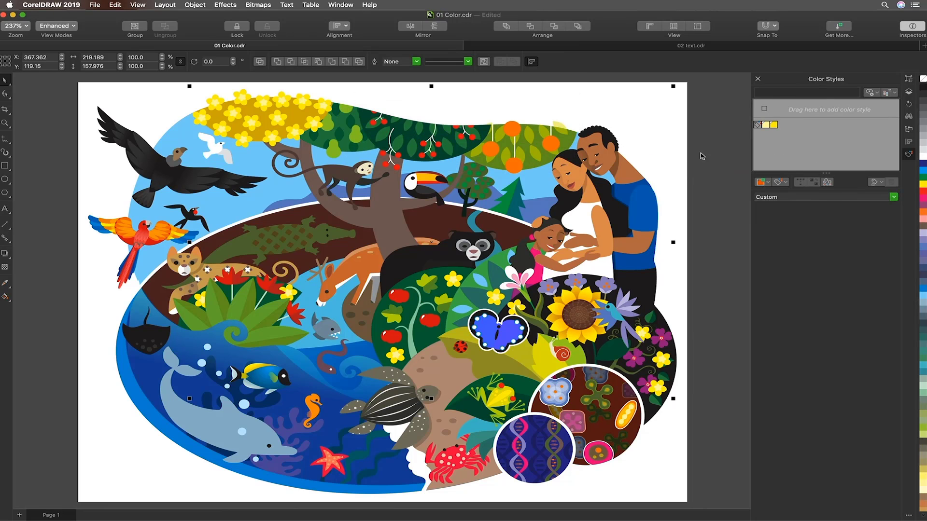
left_click(772, 124)
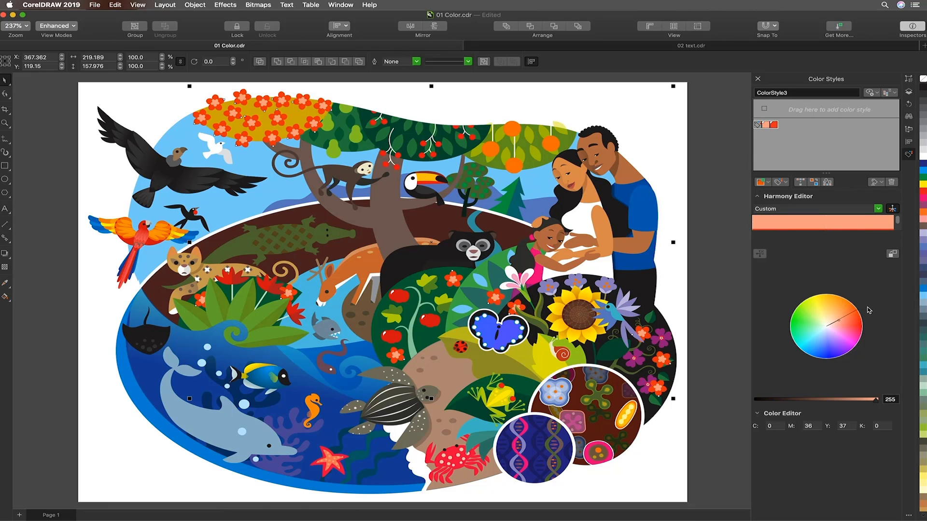
mouse_move(882, 298)
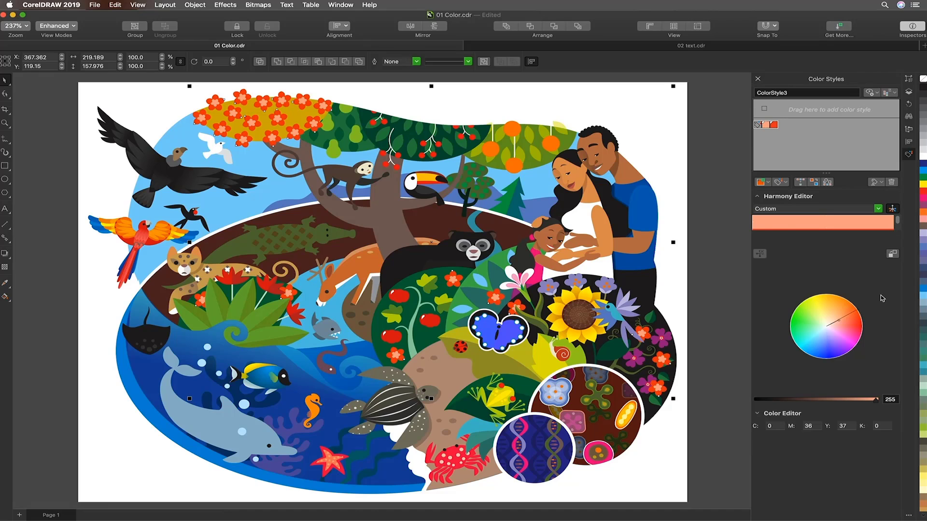
Step: Rotate the harmony's color wheel so the flowers shift from yellow to a deep red
left_click(839, 326)
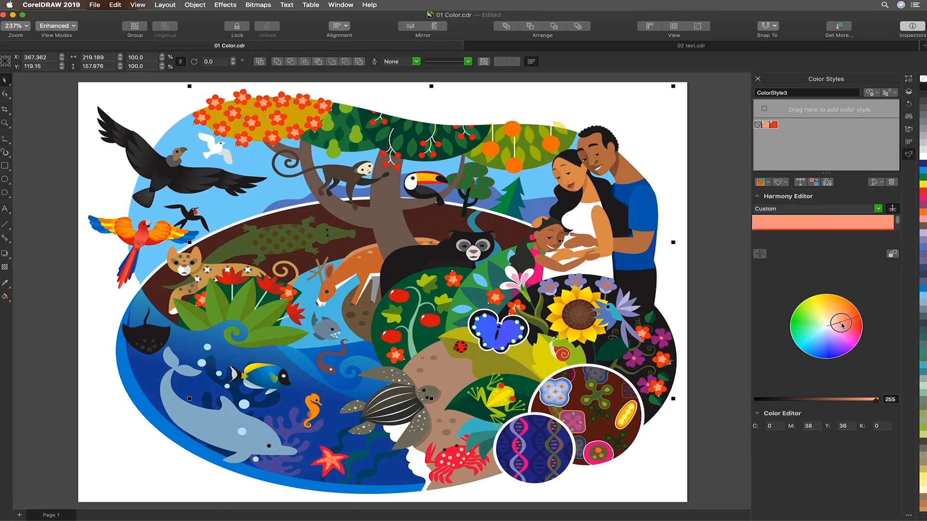
left_click(841, 326)
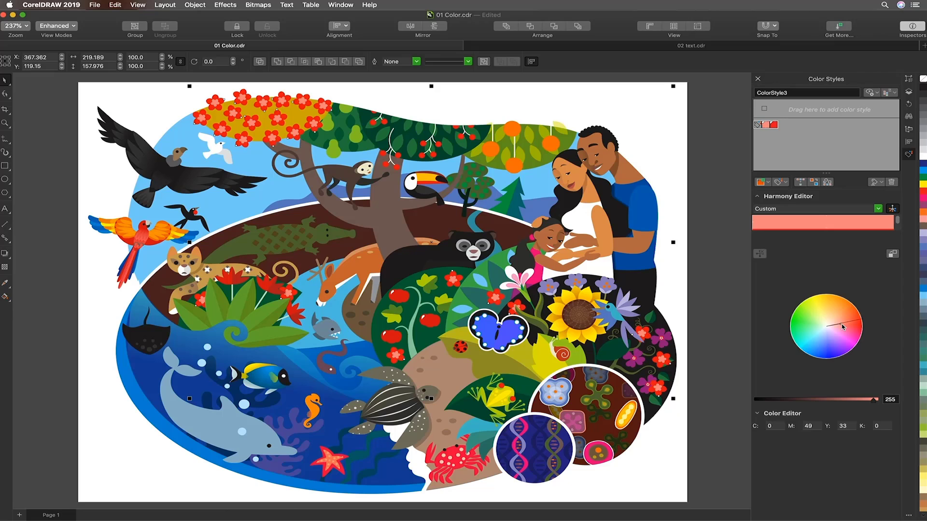
left_click(846, 324)
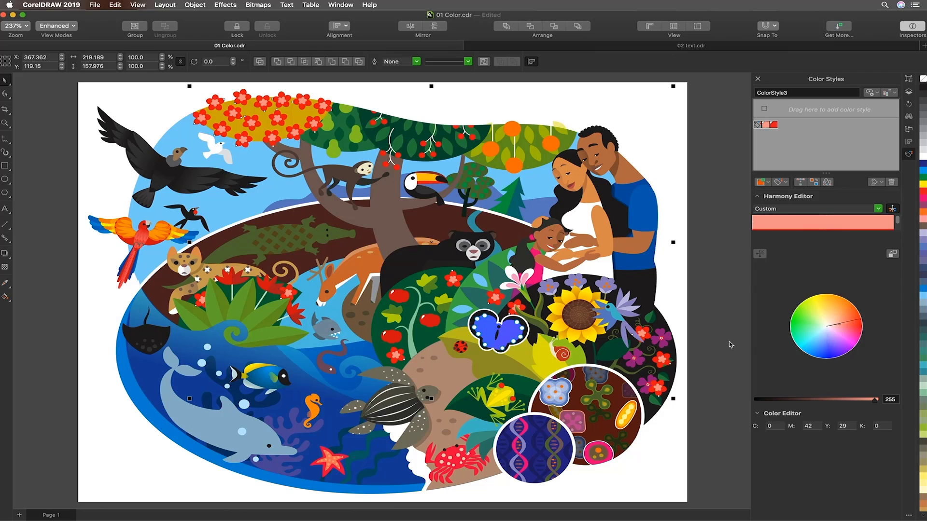
Step: In the brochure, reset the query and rebuild it from the selected chapter number 1
left_click(690, 46)
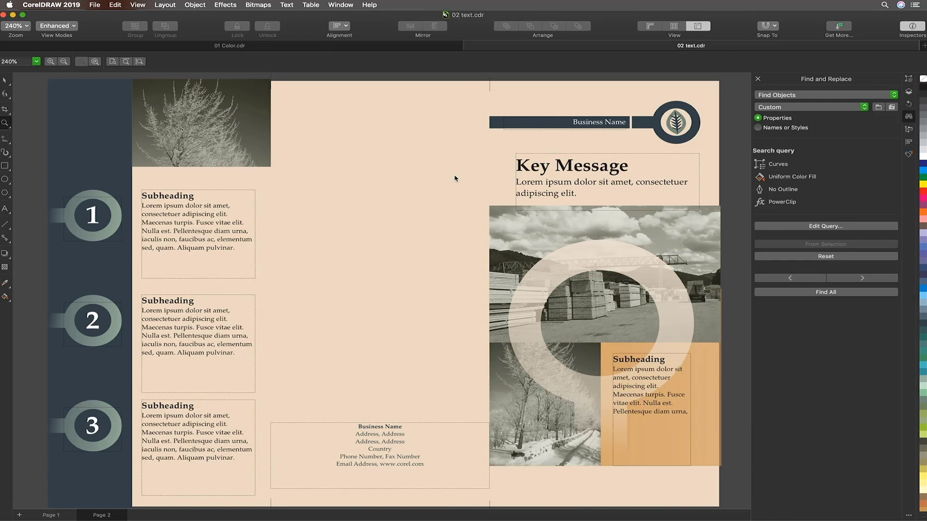
mouse_move(78, 106)
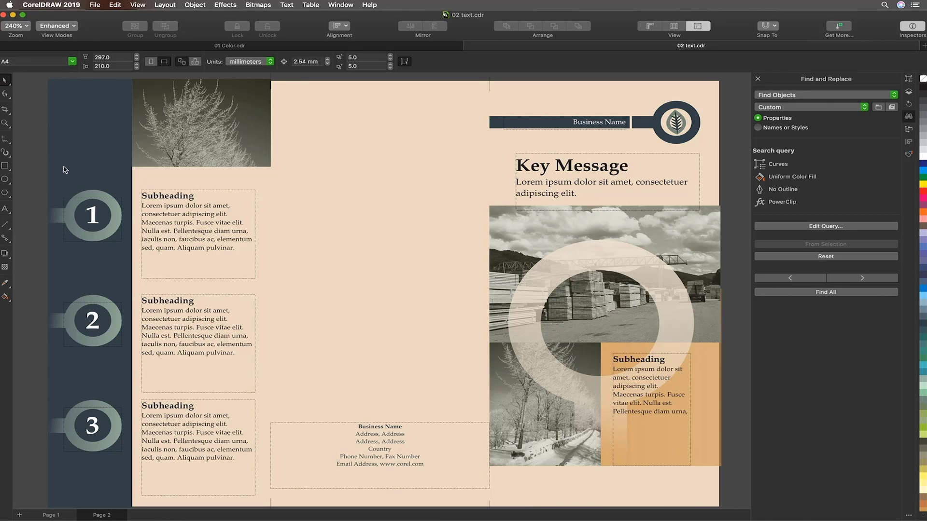
mouse_move(92, 218)
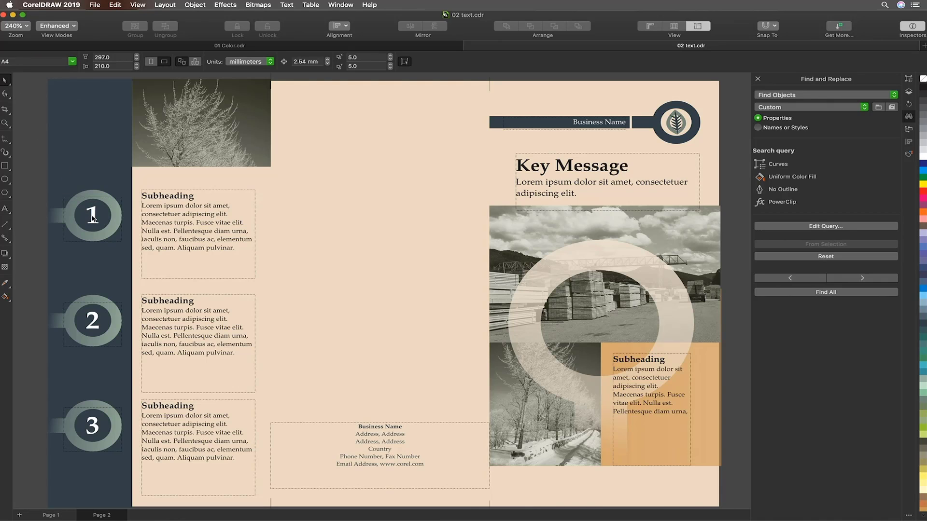
left_click(92, 218)
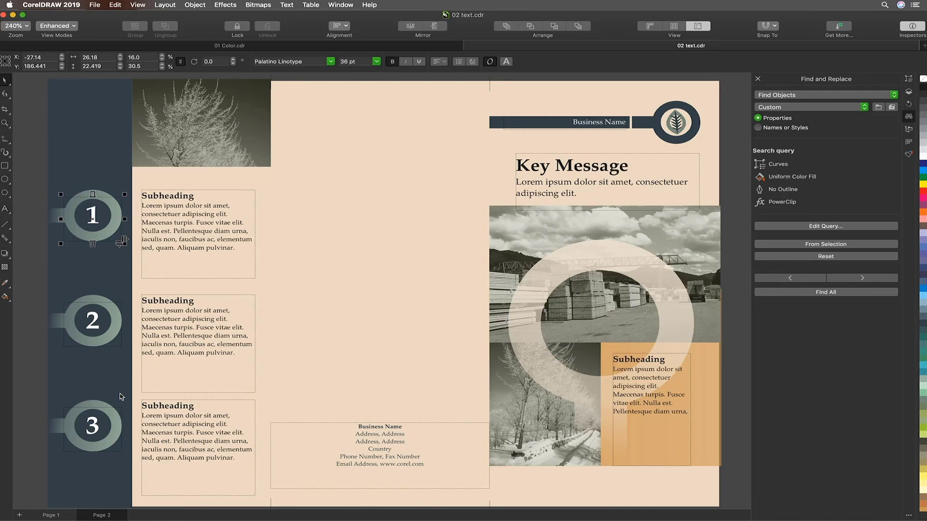
mouse_move(848, 260)
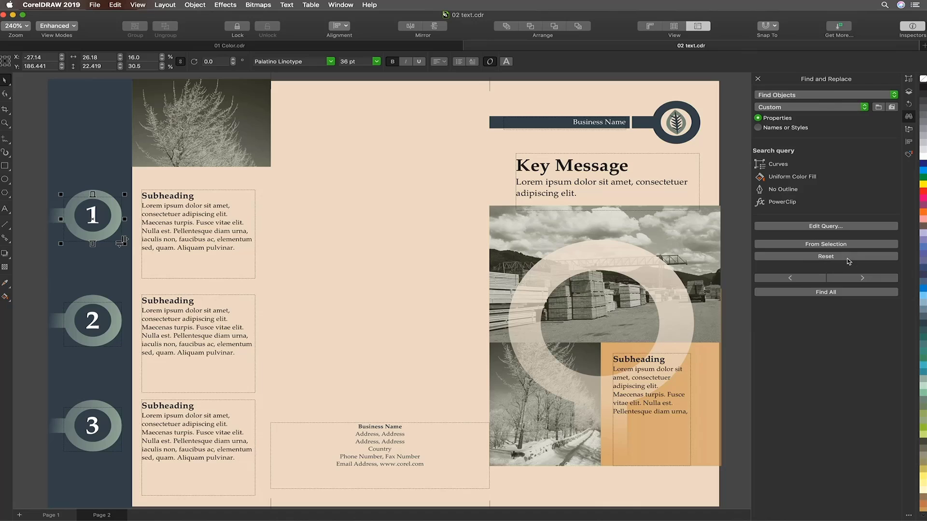
left_click(826, 256)
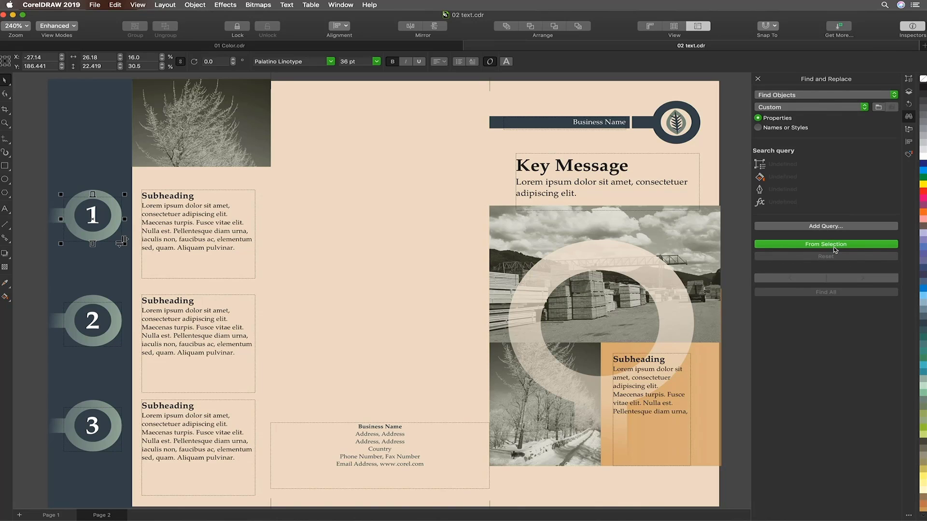
left_click(825, 245)
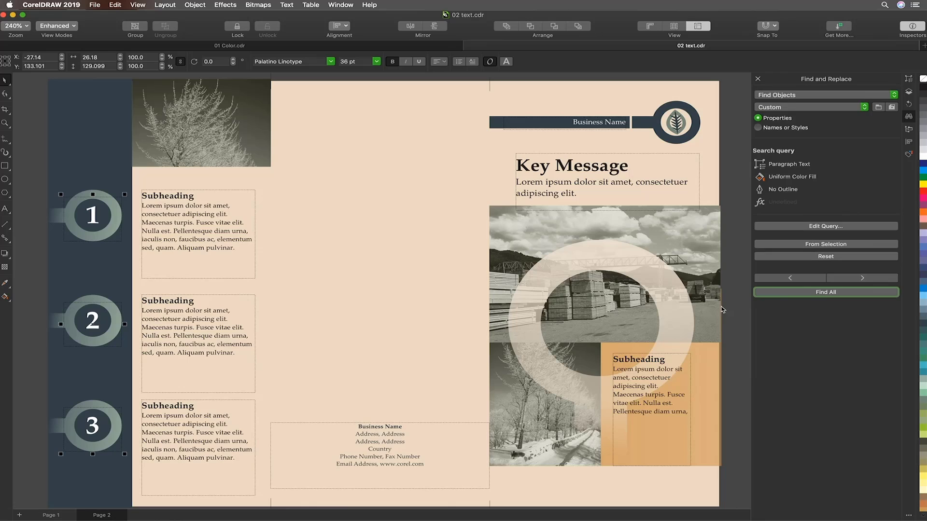
Step: Apply Source Sans Pro to the three chapter numbers and show the Properties inspector
left_click(330, 62)
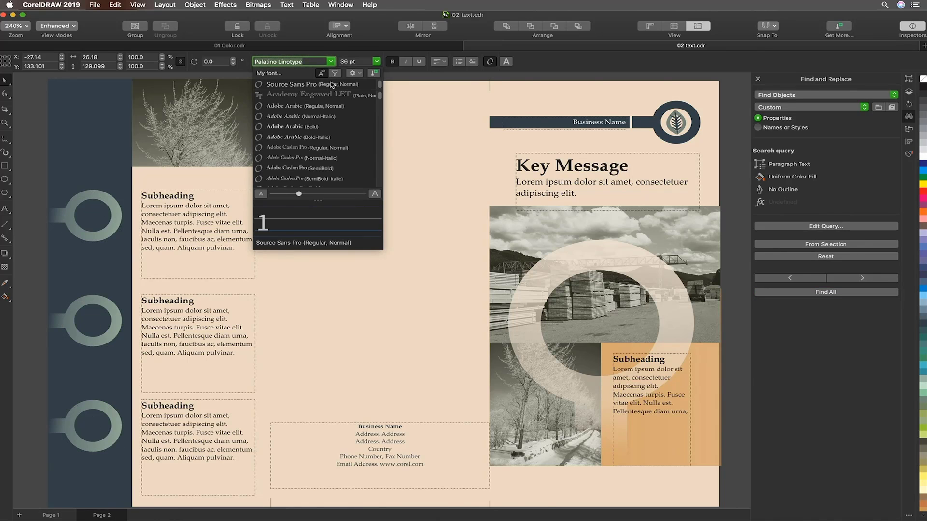
left_click(305, 84)
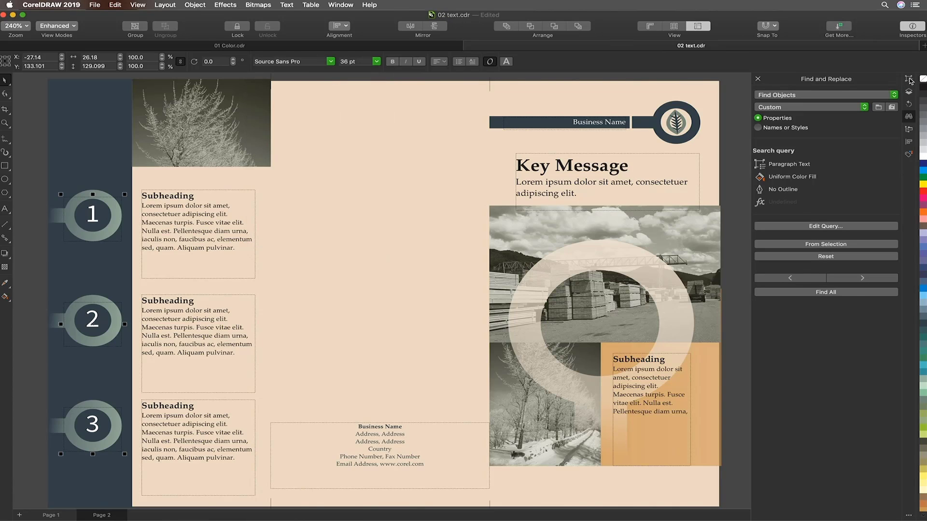
left_click(908, 78)
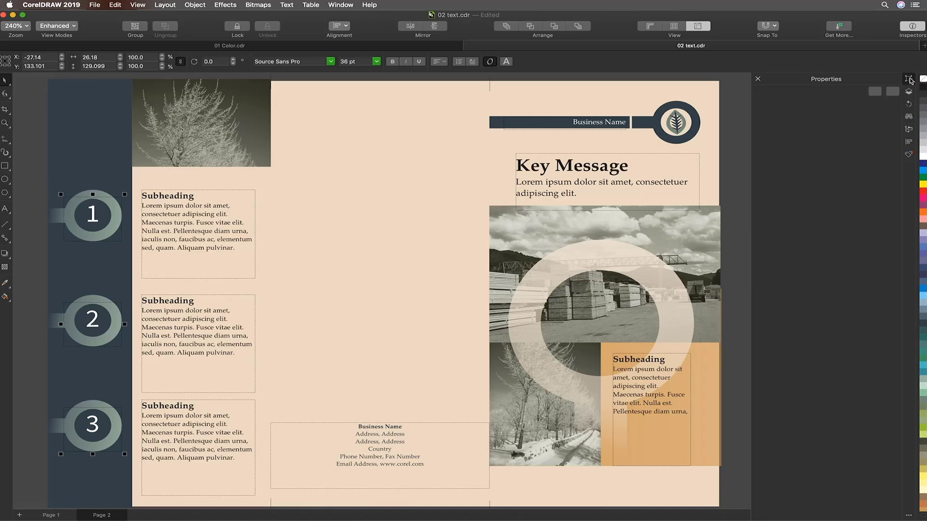
left_click(907, 78)
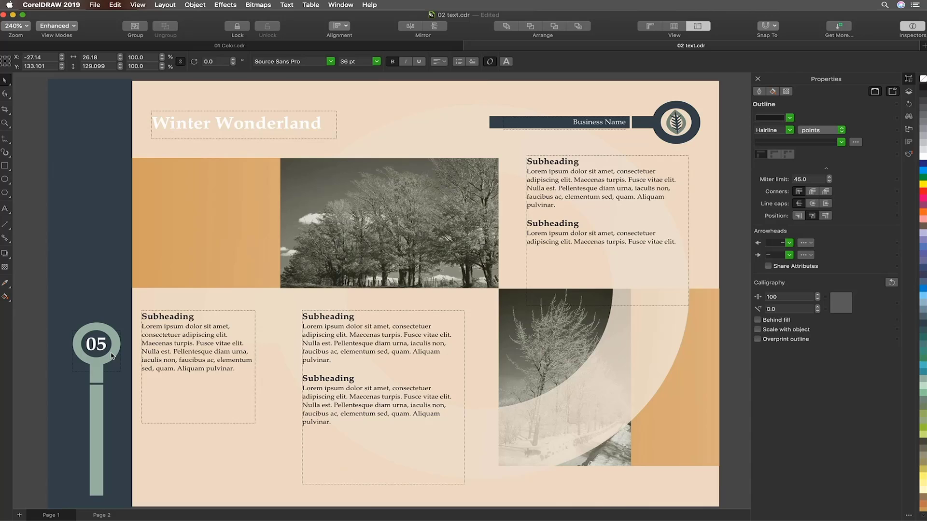
Step: Select the 05 numeral, reset the query and rebuild it From Selection
left_click(94, 343)
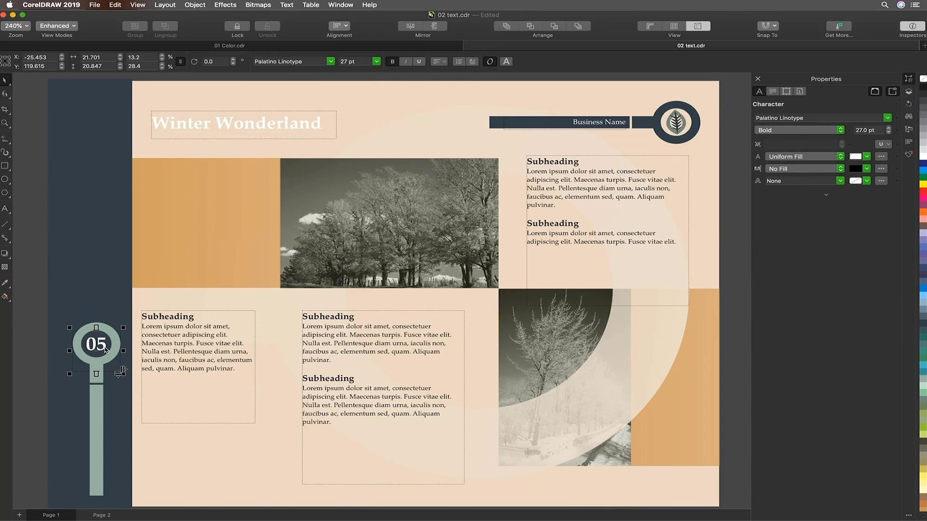
mouse_move(203, 201)
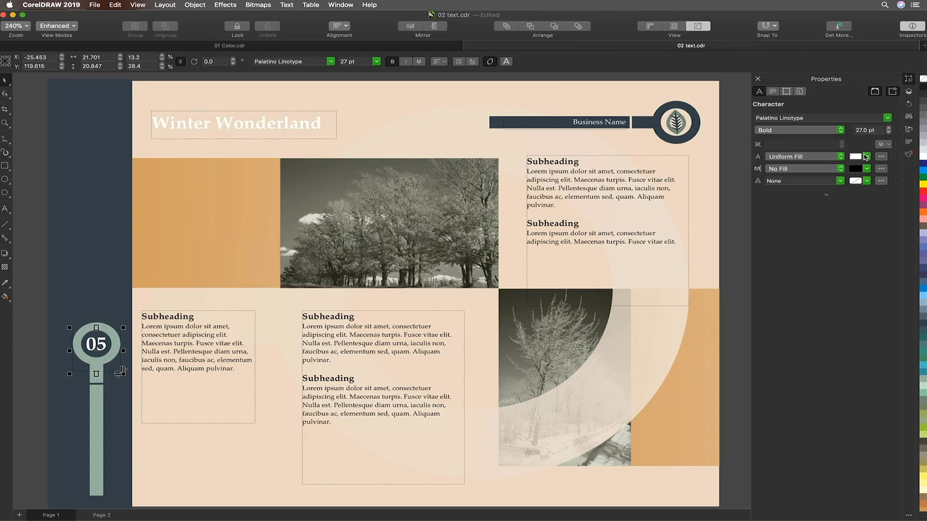
mouse_move(866, 157)
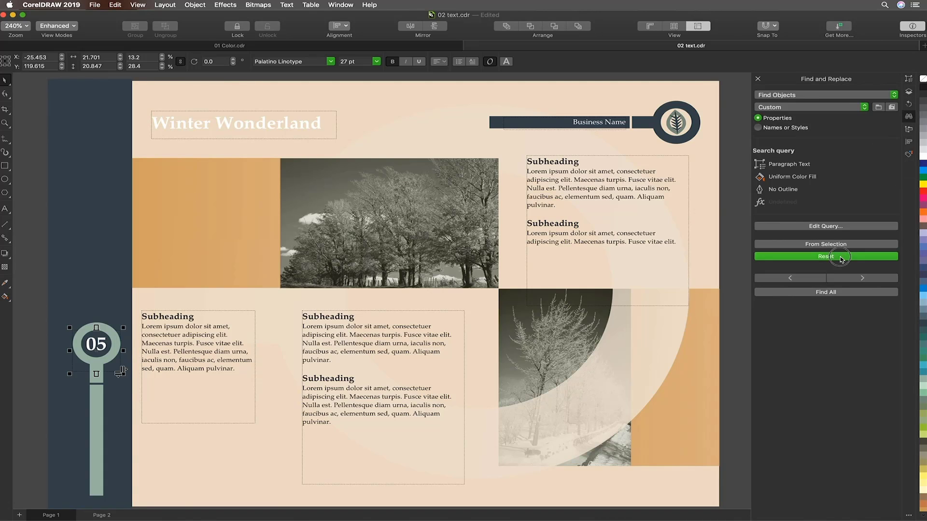
left_click(825, 257)
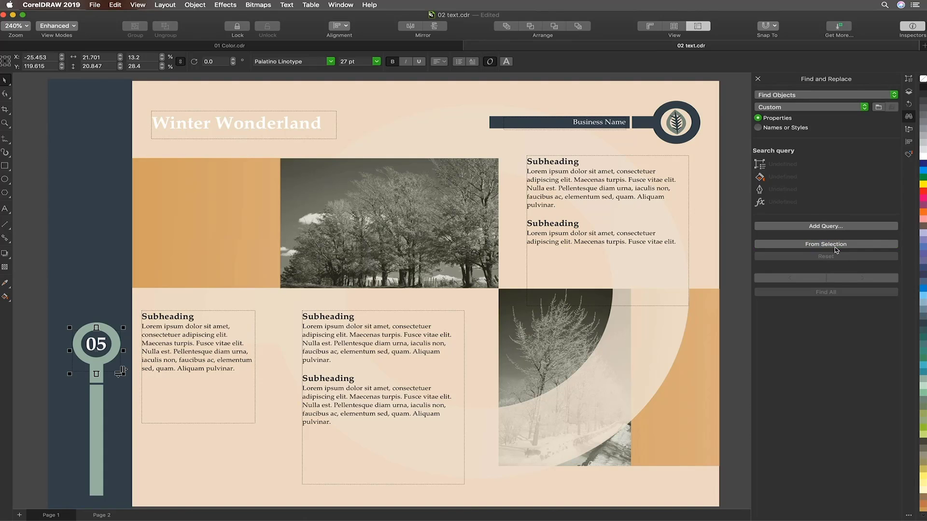
left_click(825, 245)
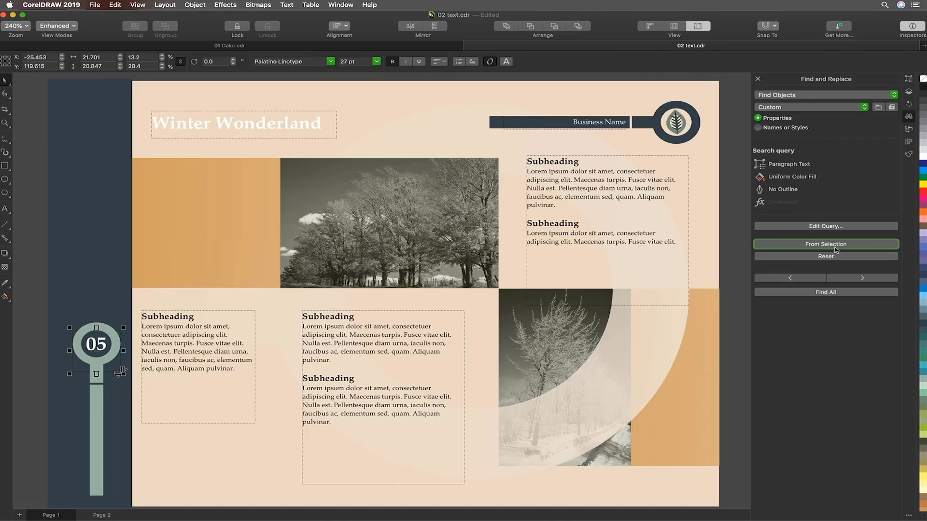
mouse_move(802, 195)
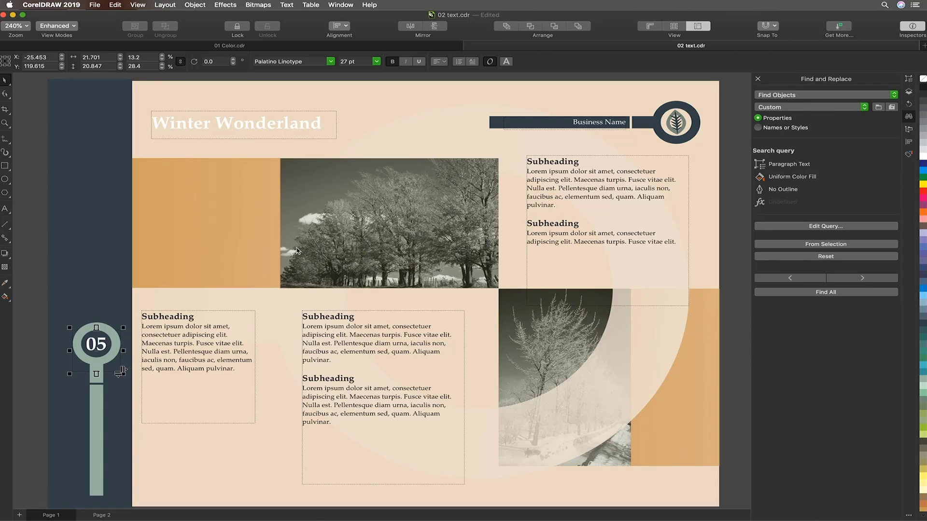
Step: Edit the query's Paragraph Text criteria, toggling whether text size must match
left_click(825, 226)
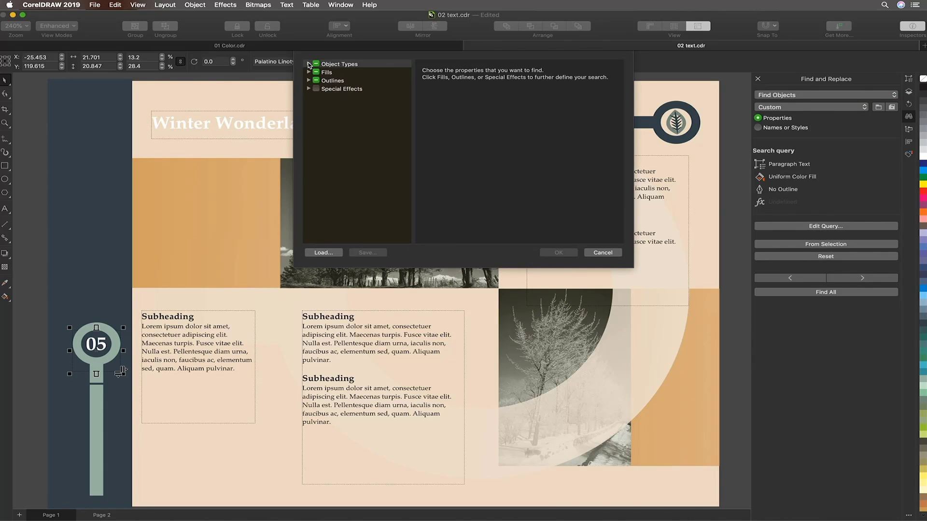
left_click(309, 64)
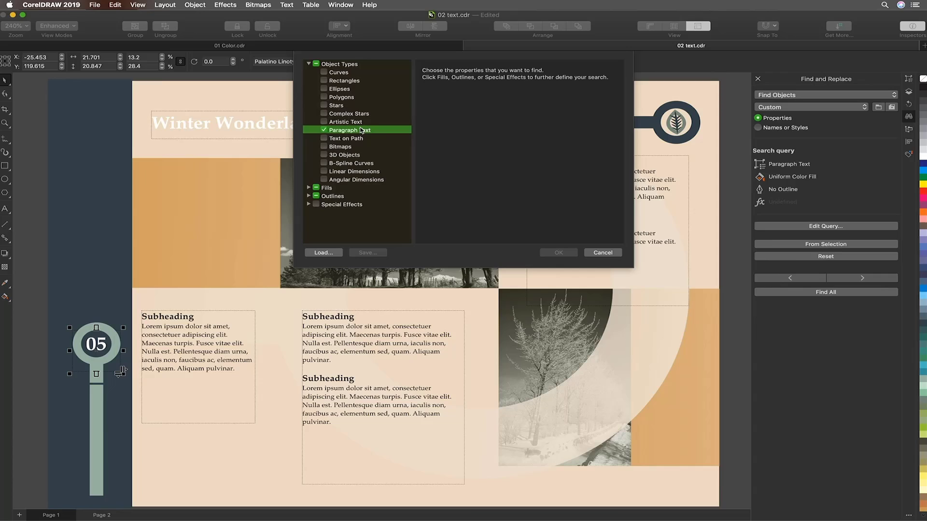
left_click(350, 129)
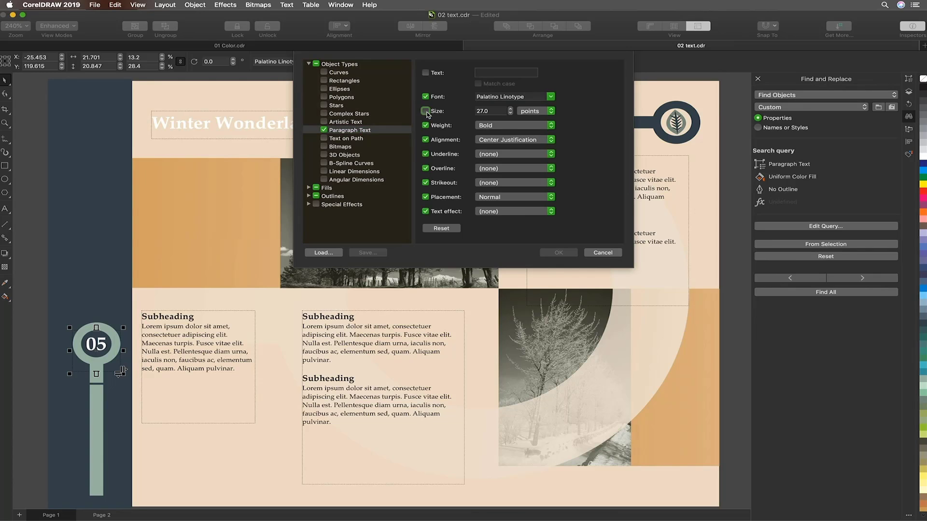
left_click(425, 111)
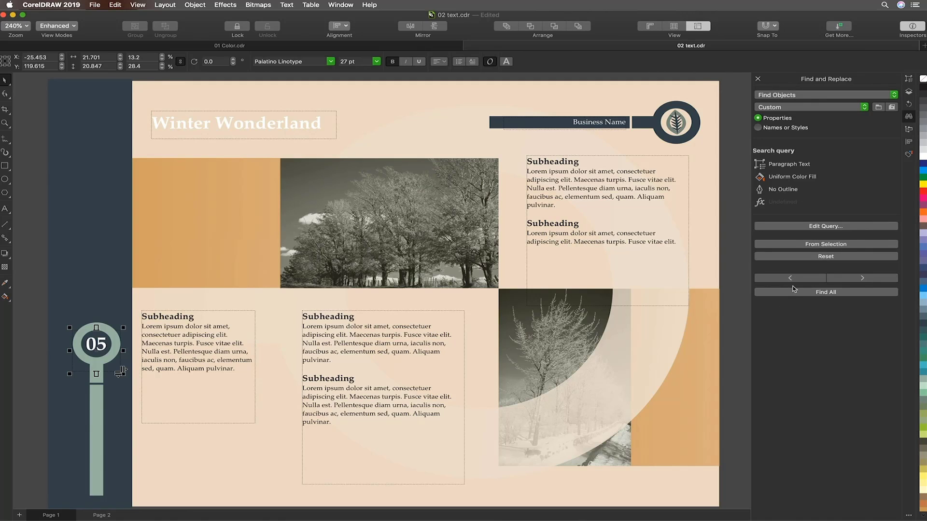
Step: Find all matching text and restyle it in bold Source Sans Pro
left_click(826, 292)
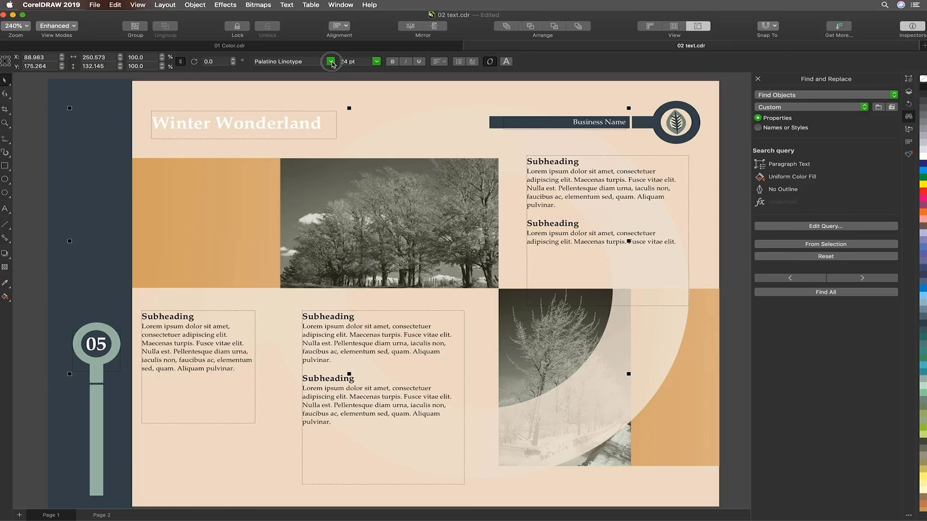
left_click(331, 62)
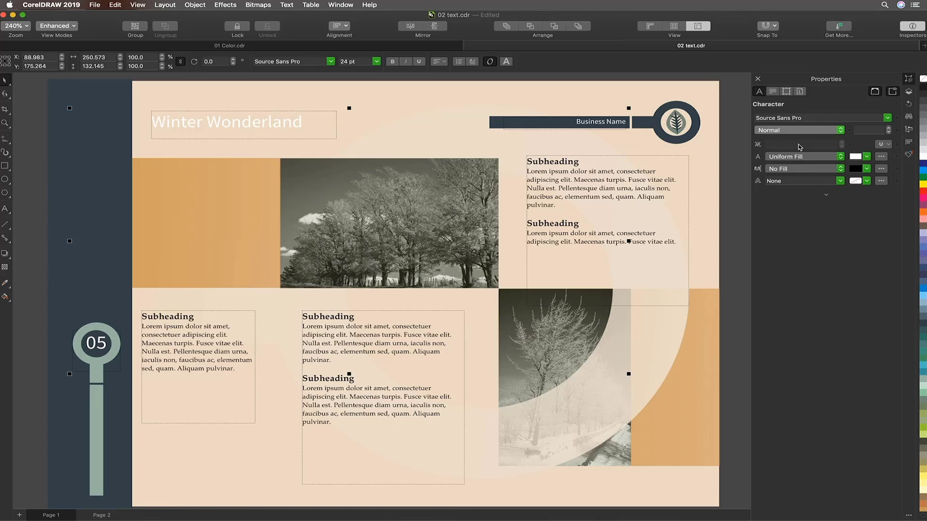
left_click(392, 62)
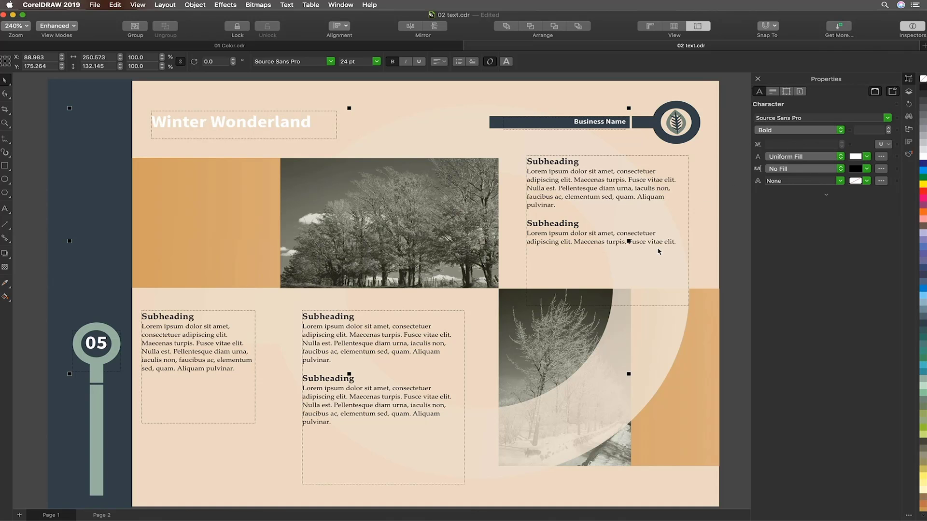
mouse_move(643, 68)
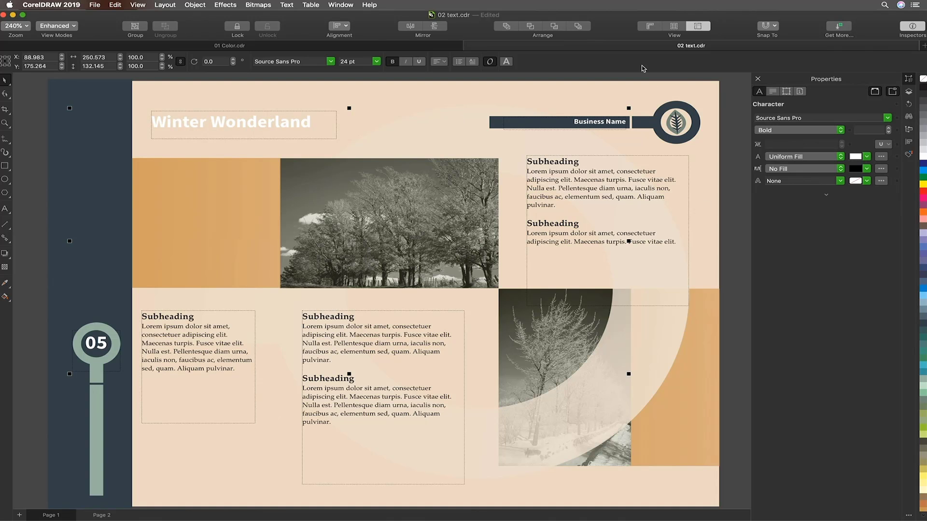